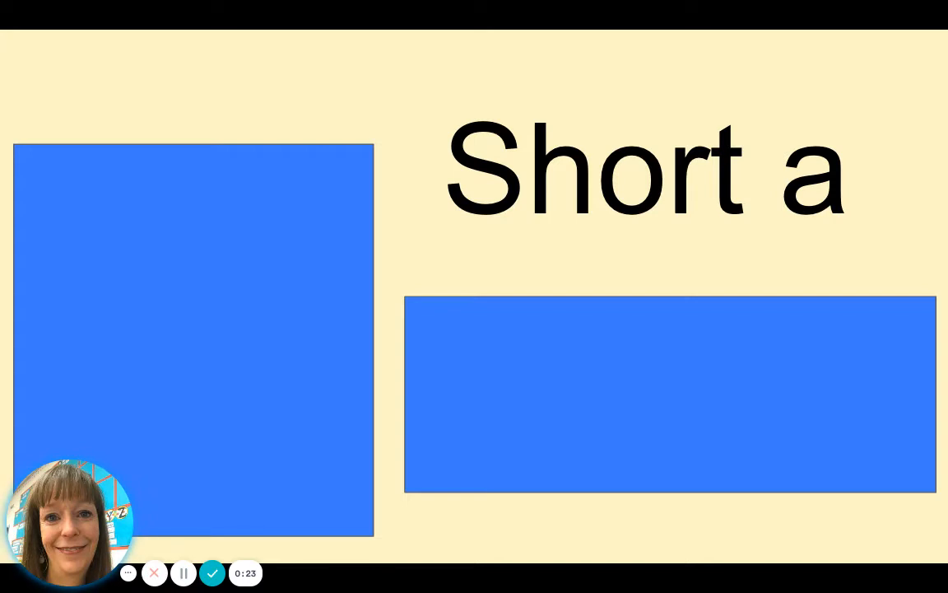
pyautogui.moveTo(427, 223)
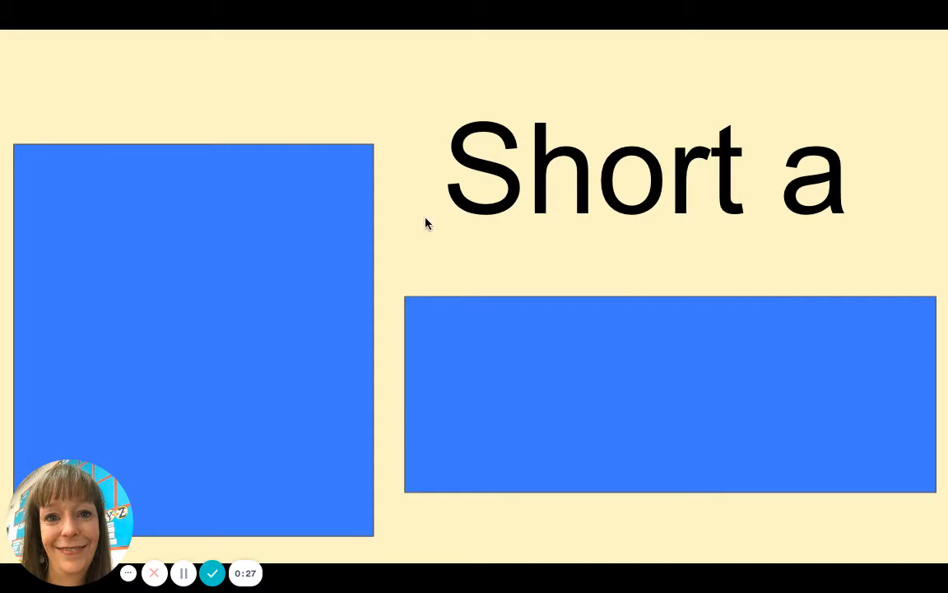